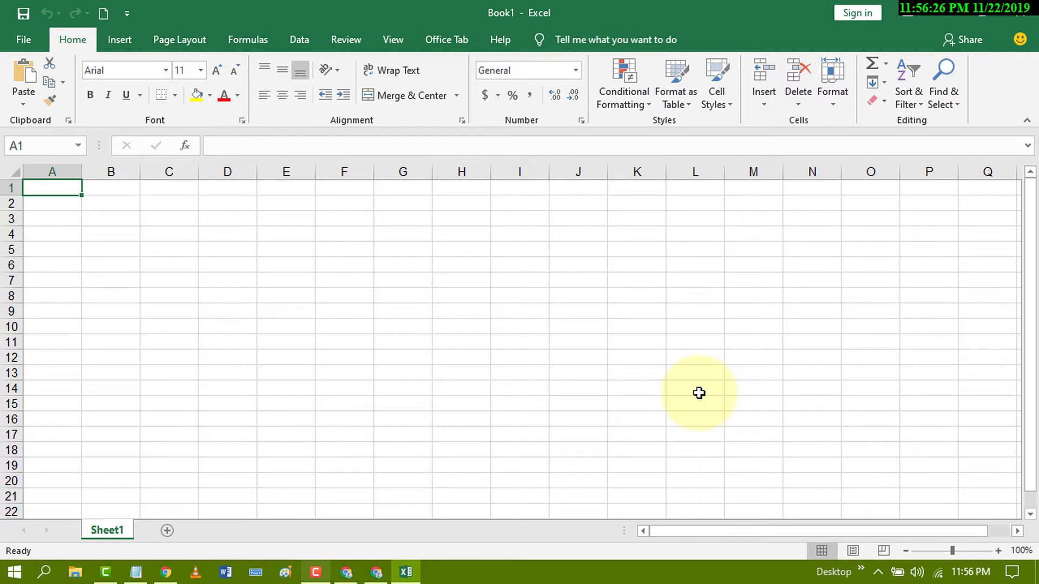
pyautogui.moveTo(528, 329)
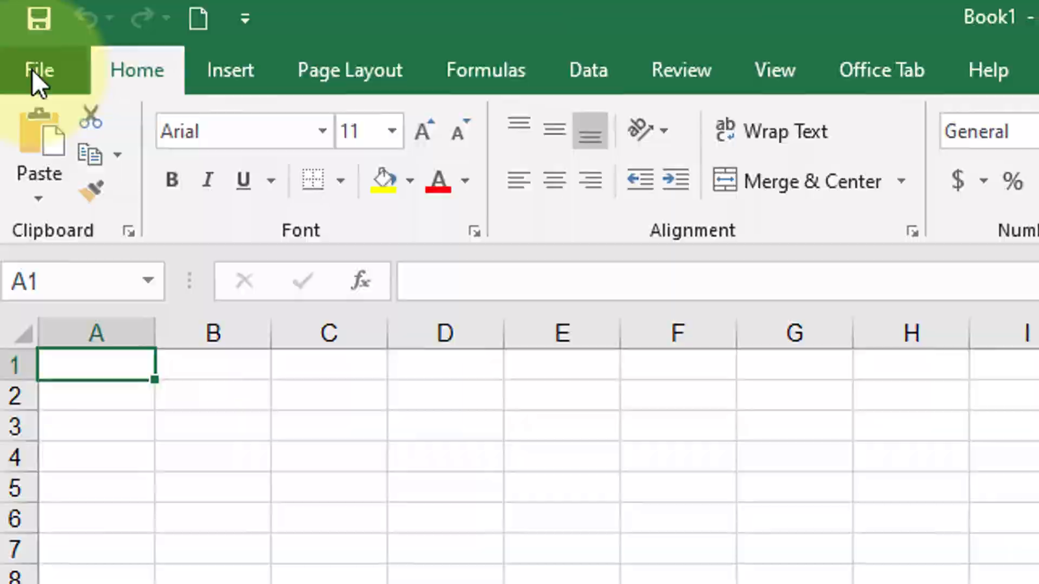
# - Reach the Trust Center page of Excel Options via the File menu
pyautogui.click(38, 70)
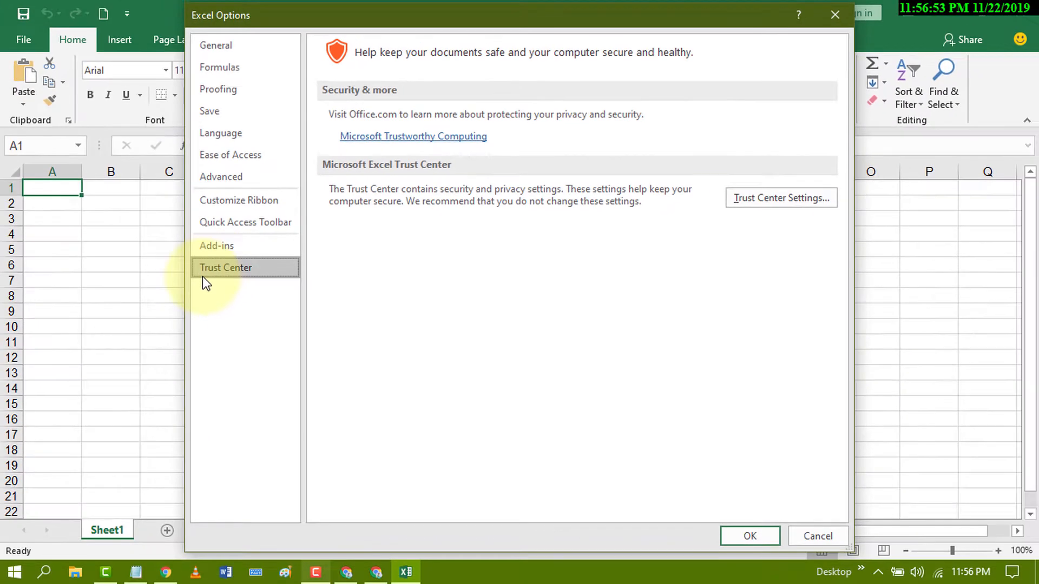
pyautogui.moveTo(205, 278)
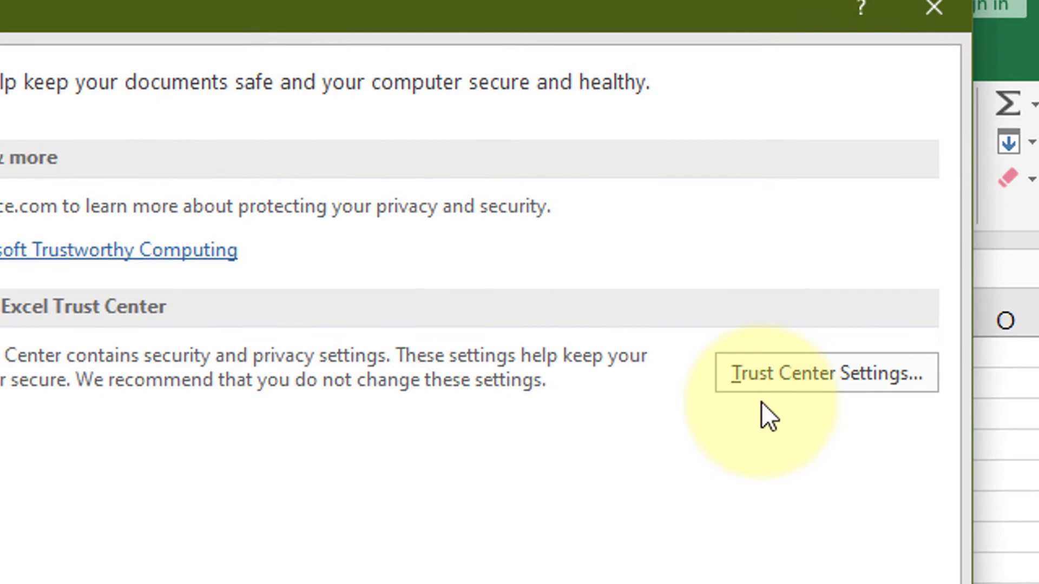
pyautogui.moveTo(816, 385)
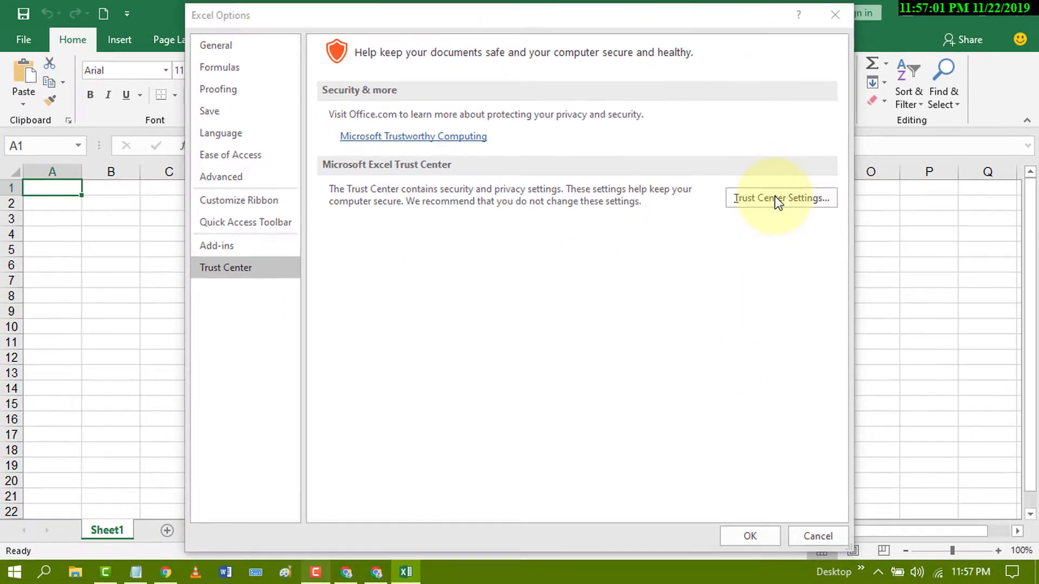
# - In Trust Center Macro Settings, choose 'Disable all macros without notification'
pyautogui.click(781, 198)
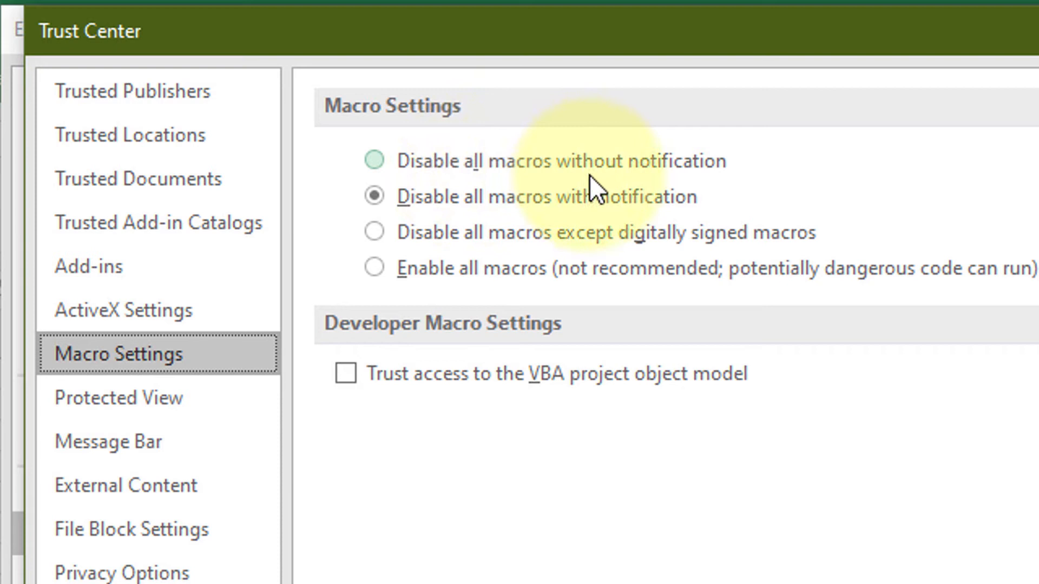
pyautogui.moveTo(384, 175)
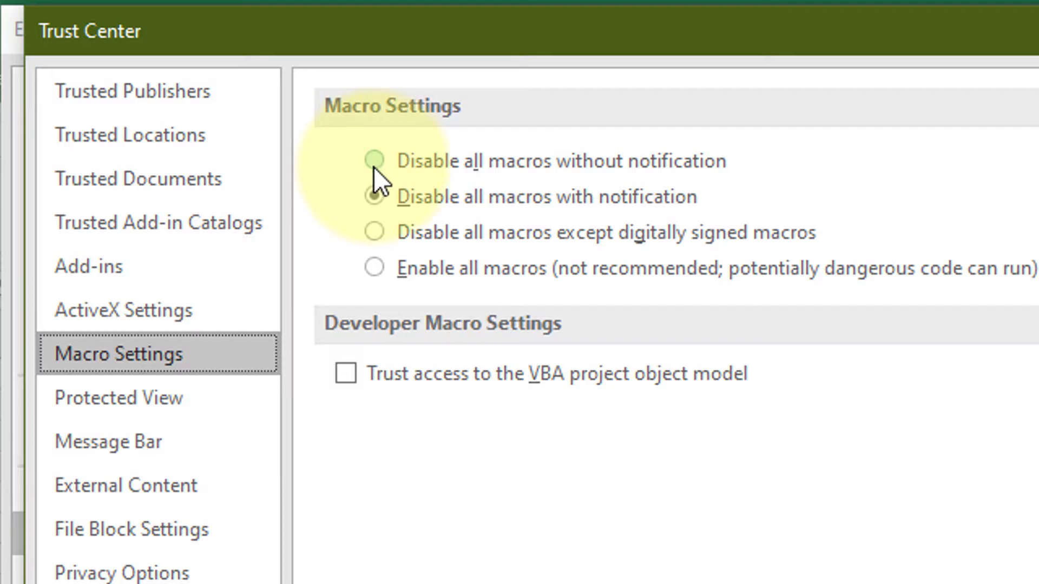
pyautogui.click(374, 160)
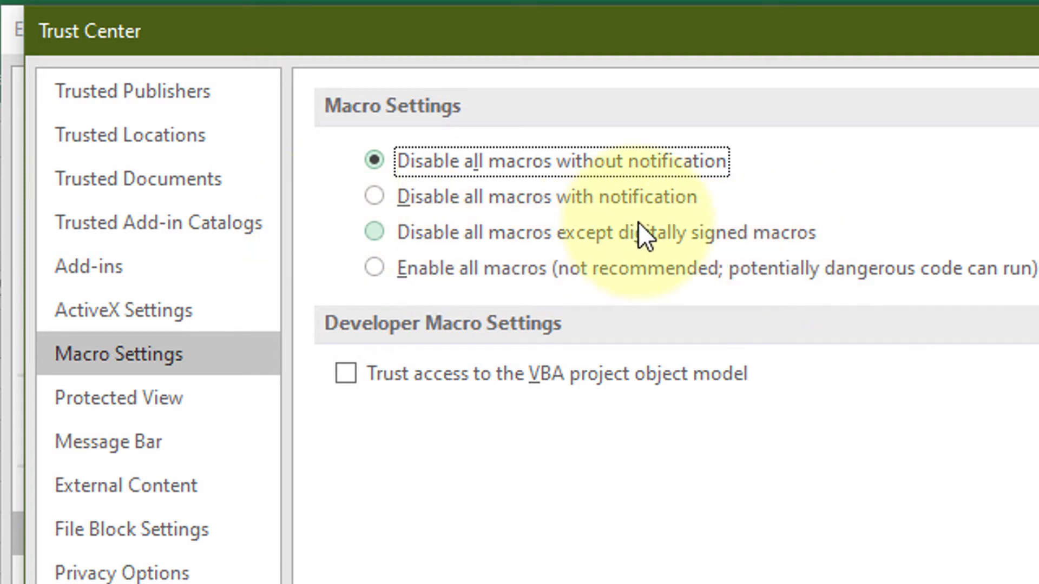
pyautogui.moveTo(430, 154)
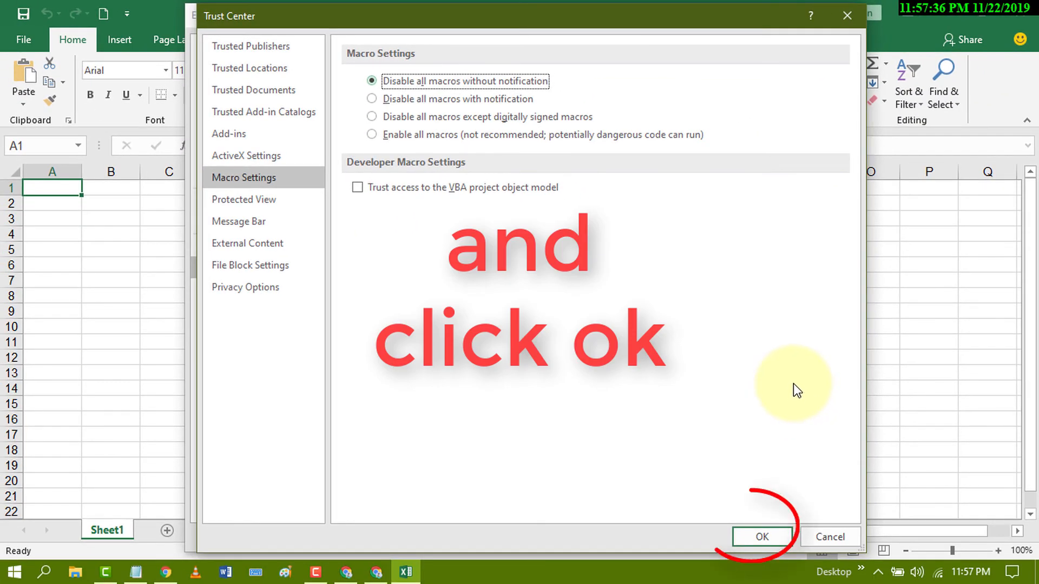
# - Confirm with OK in both Trust Center and Excel Options, returning to the blank workbook
pyautogui.click(761, 535)
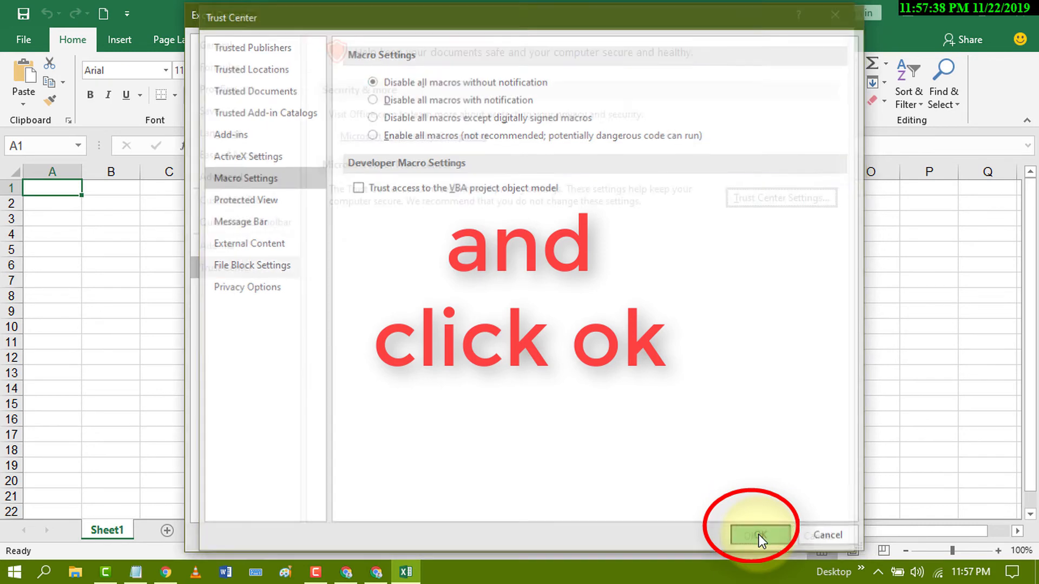
pyautogui.click(755, 536)
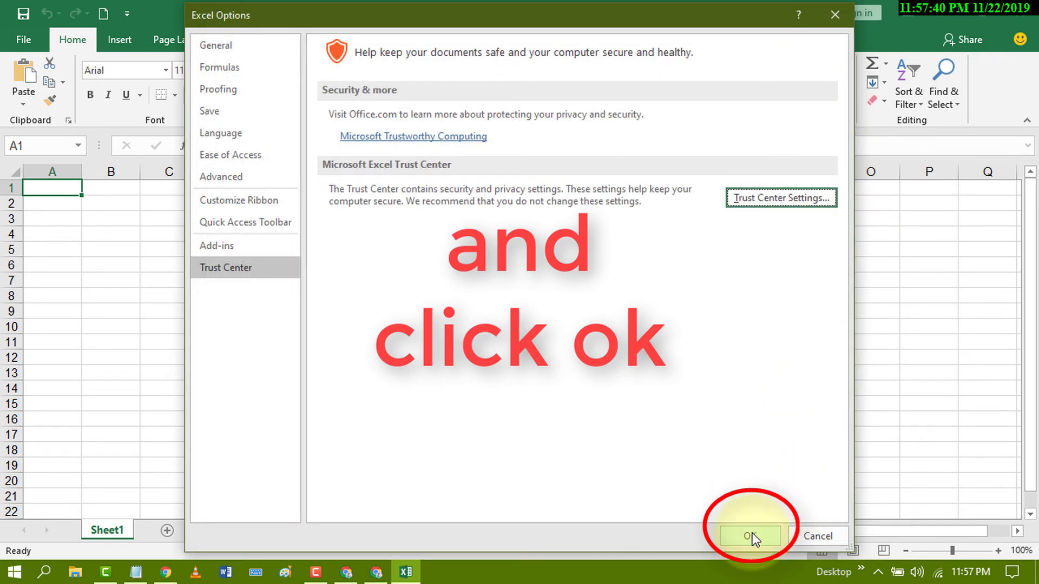
pyautogui.click(748, 535)
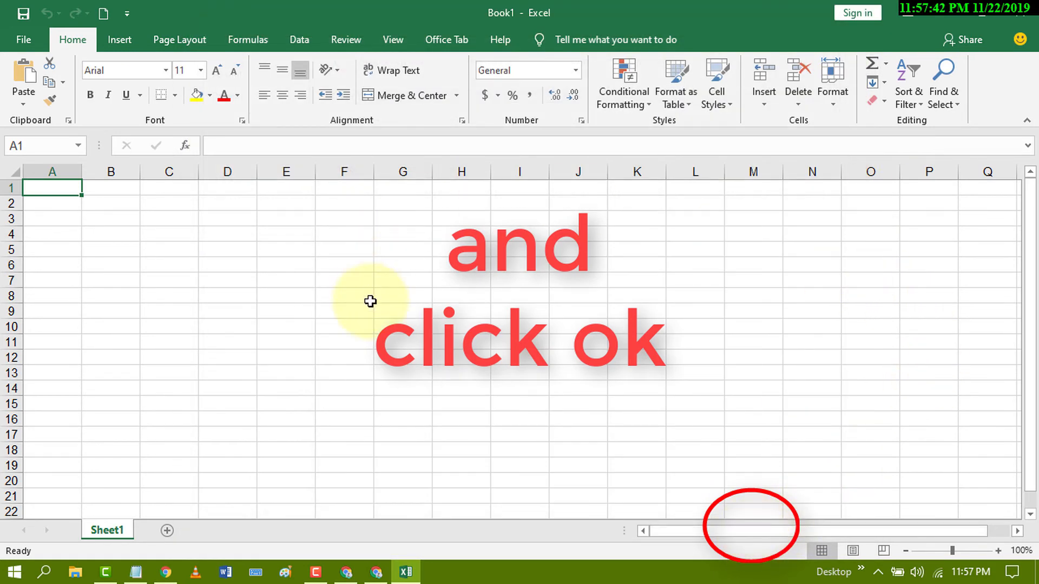